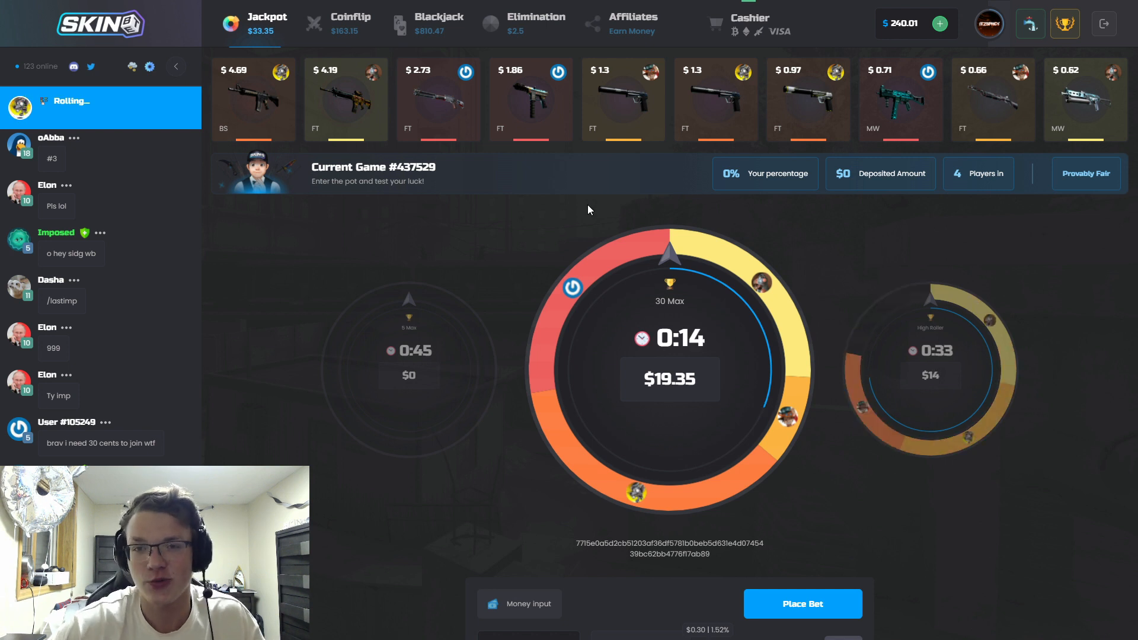
mouse_move(572, 206)
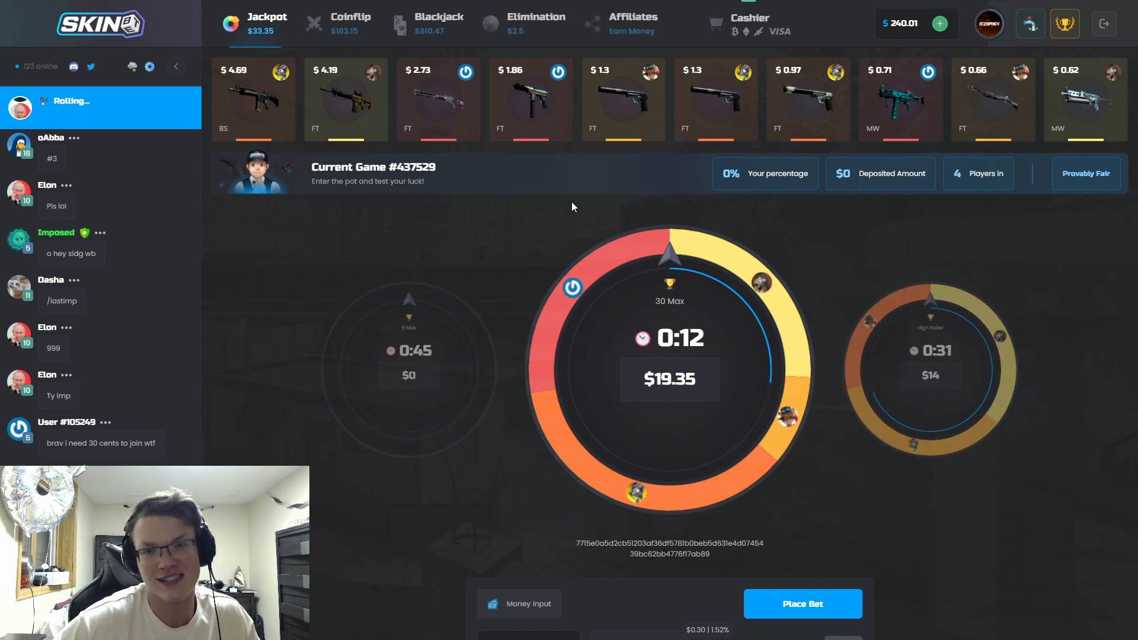
Enter the promo code 'spiicy' on the cashier's promo page, then view the account statistics
left_click(749, 24)
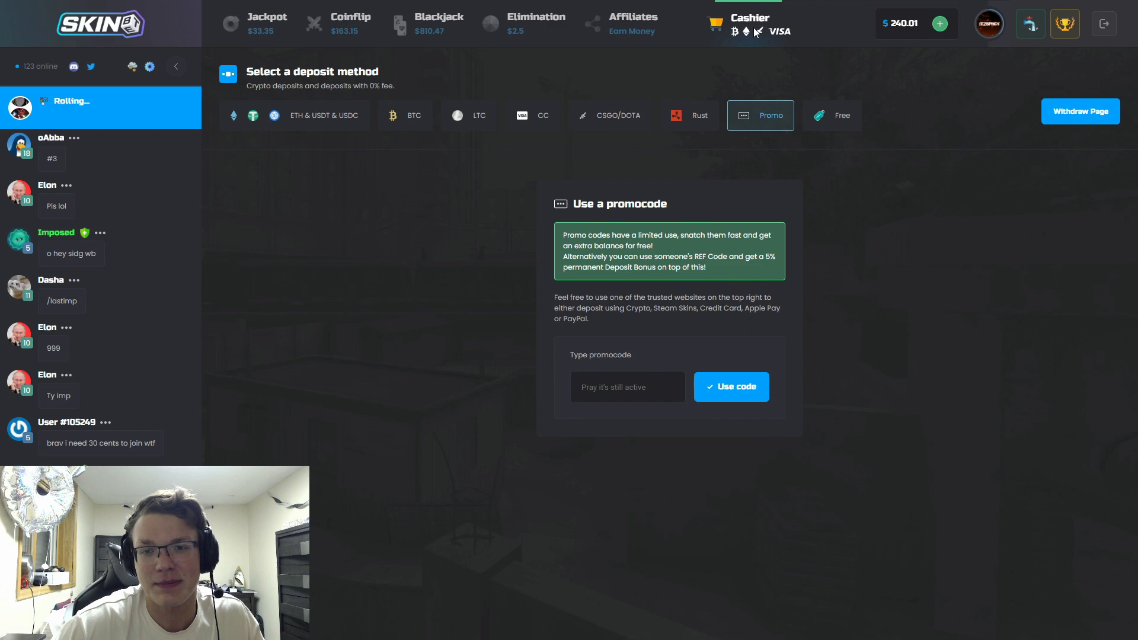
left_click(627, 387)
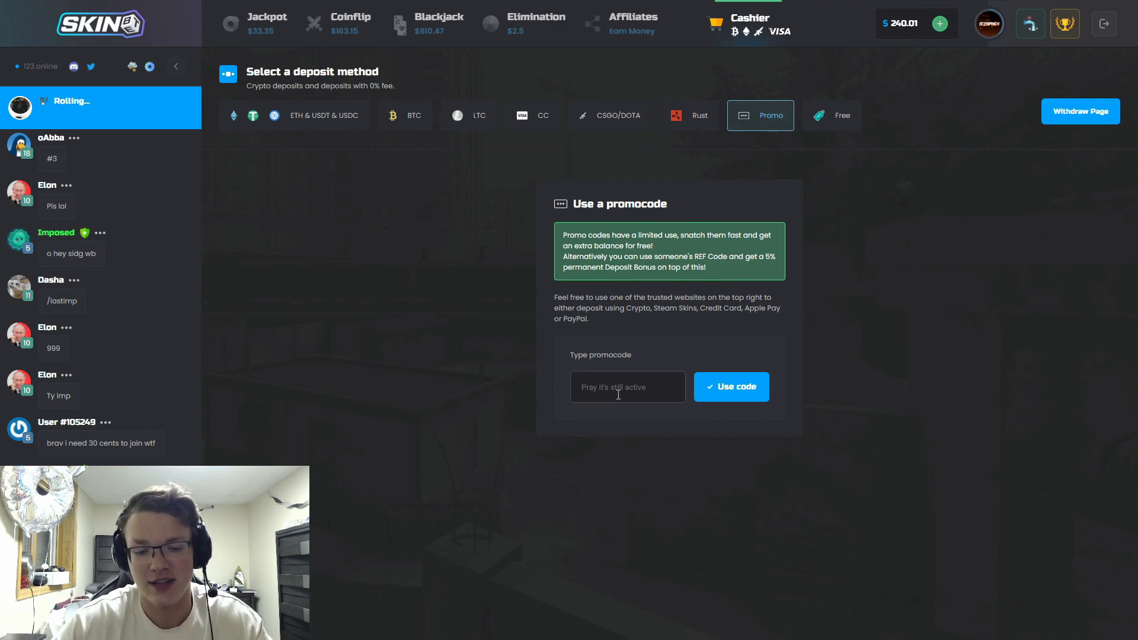
type("spiicy")
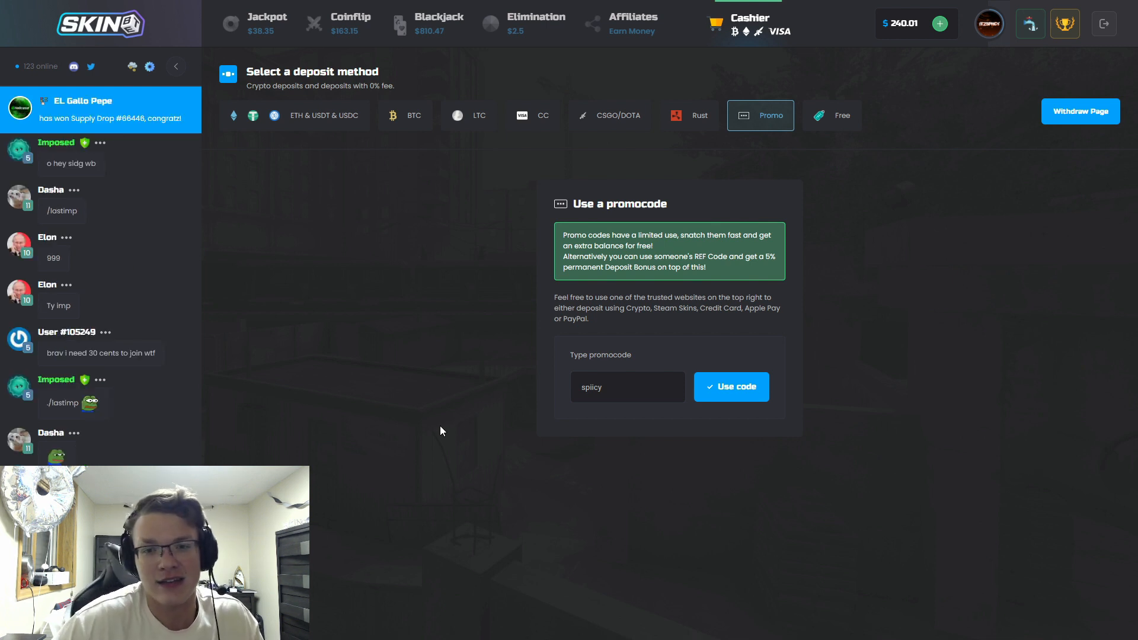
left_click(987, 24)
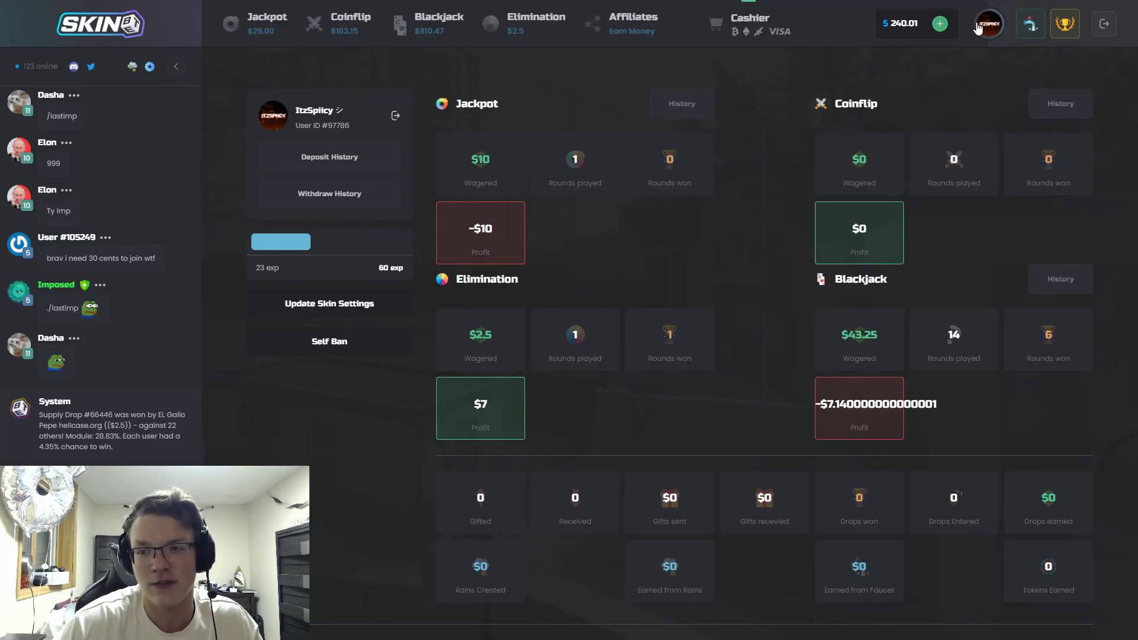
left_click(328, 341)
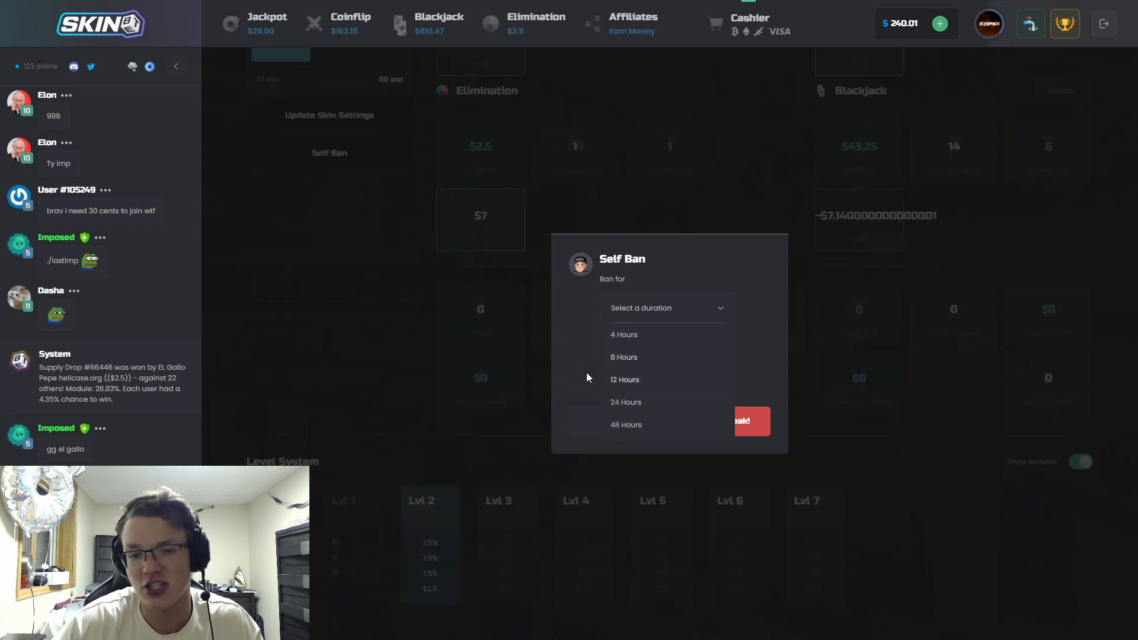
left_click(664, 374)
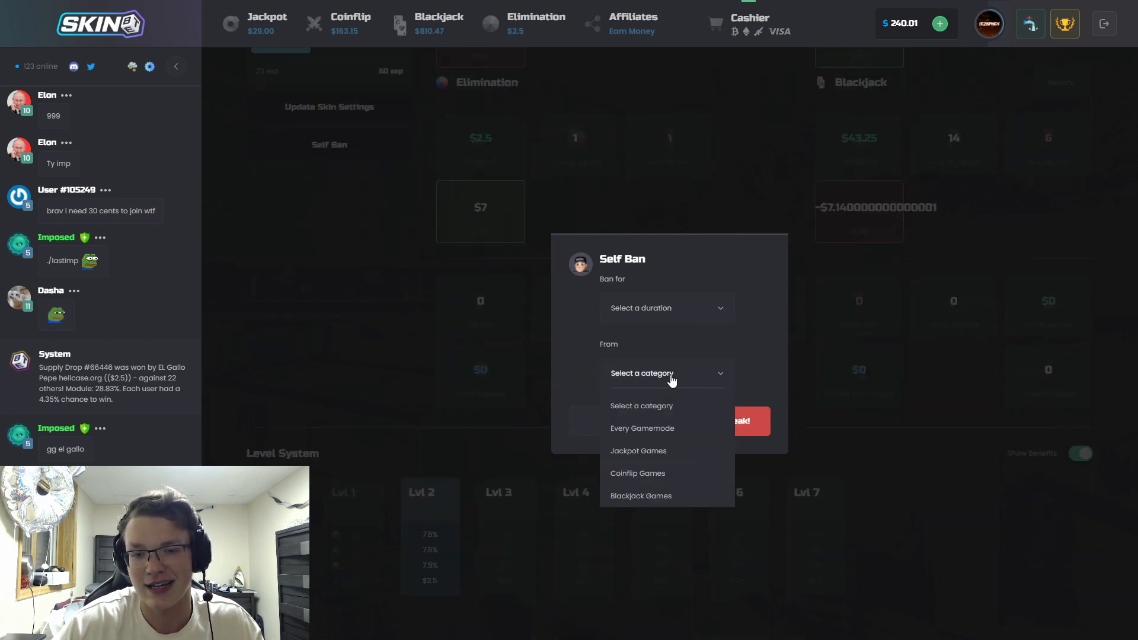
scroll("down", 3)
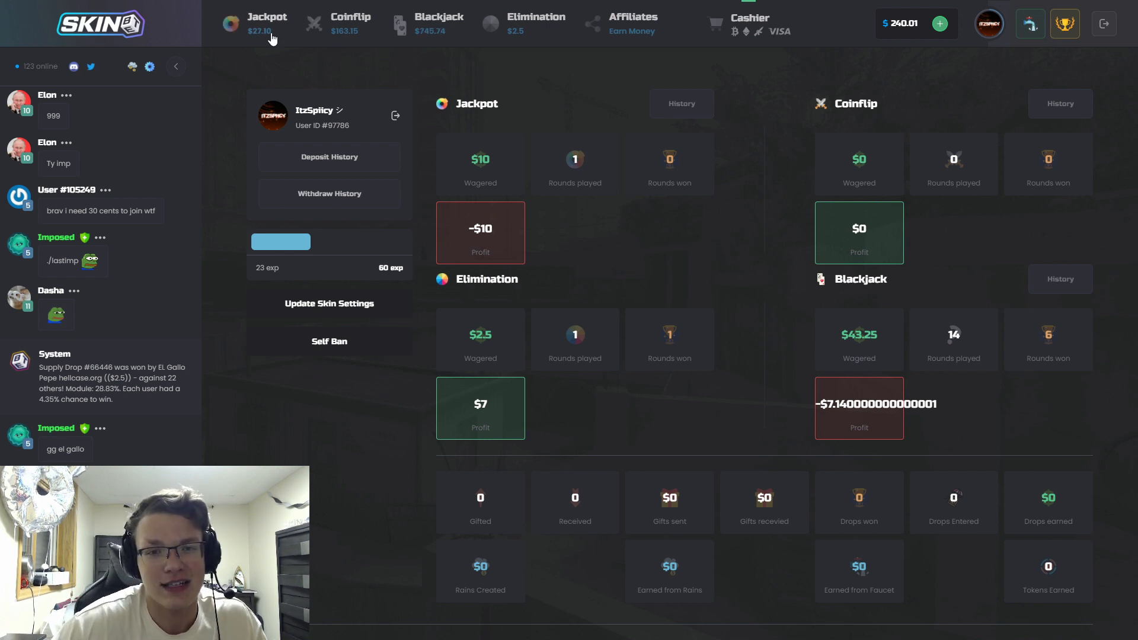
Play two $13.5 coinflip duels against Benjamin, closing each result, leaving the balance at $213.00
left_click(535, 23)
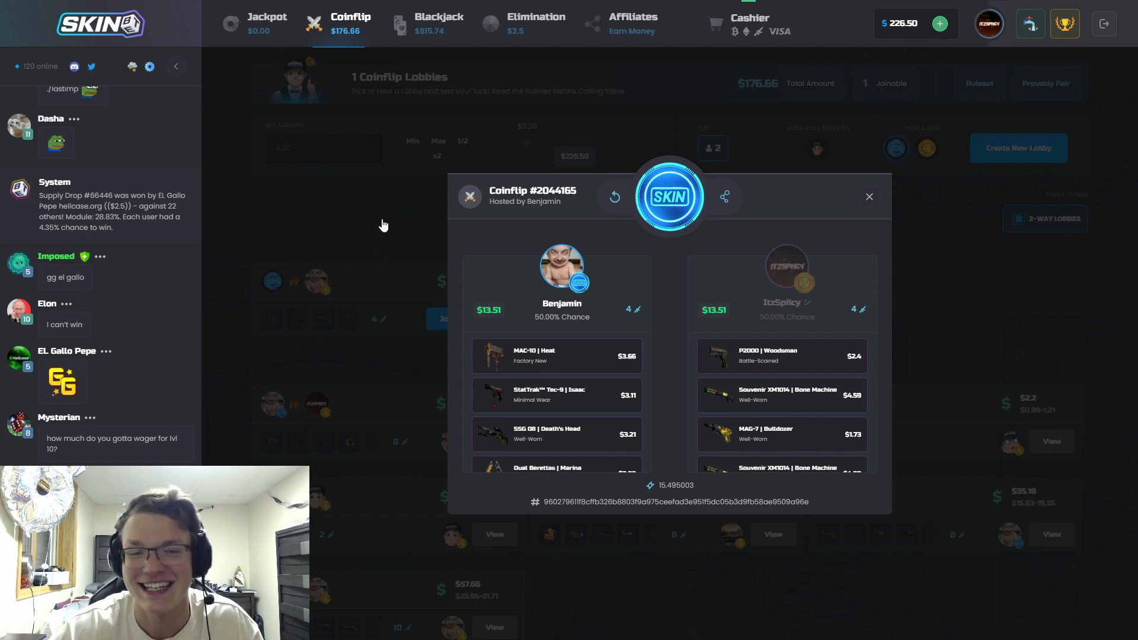
left_click(869, 197)
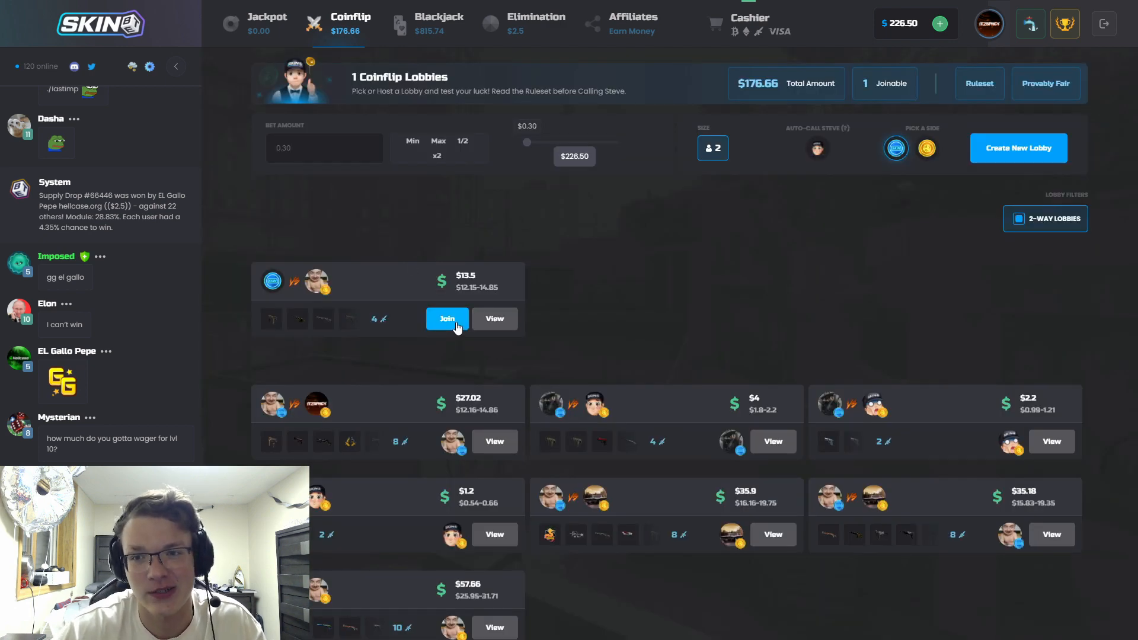
left_click(447, 319)
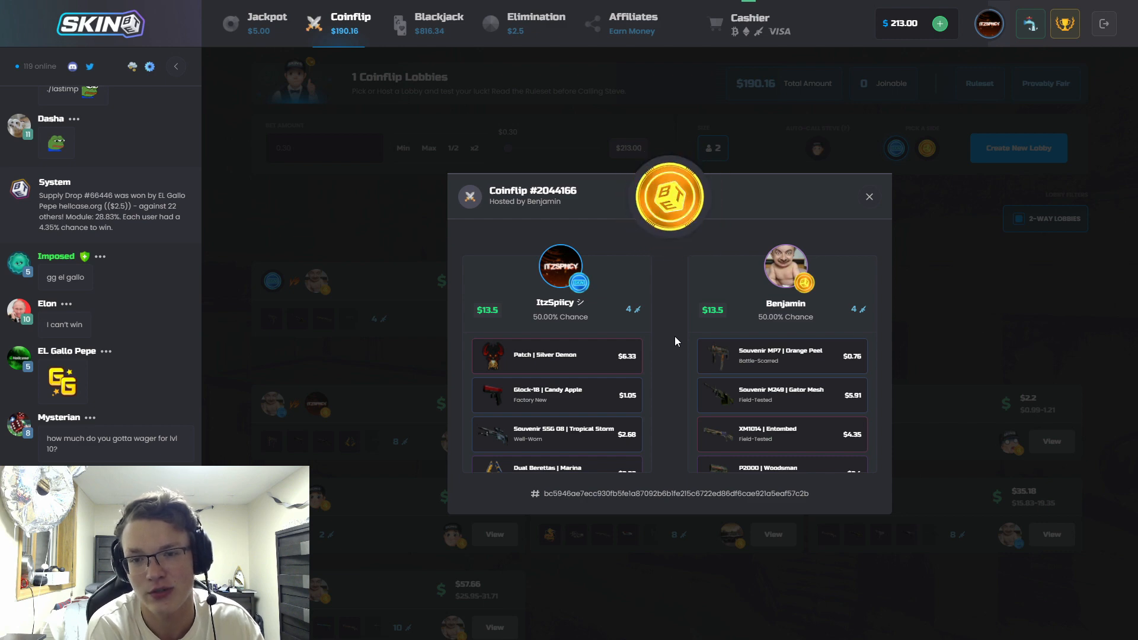
left_click(869, 196)
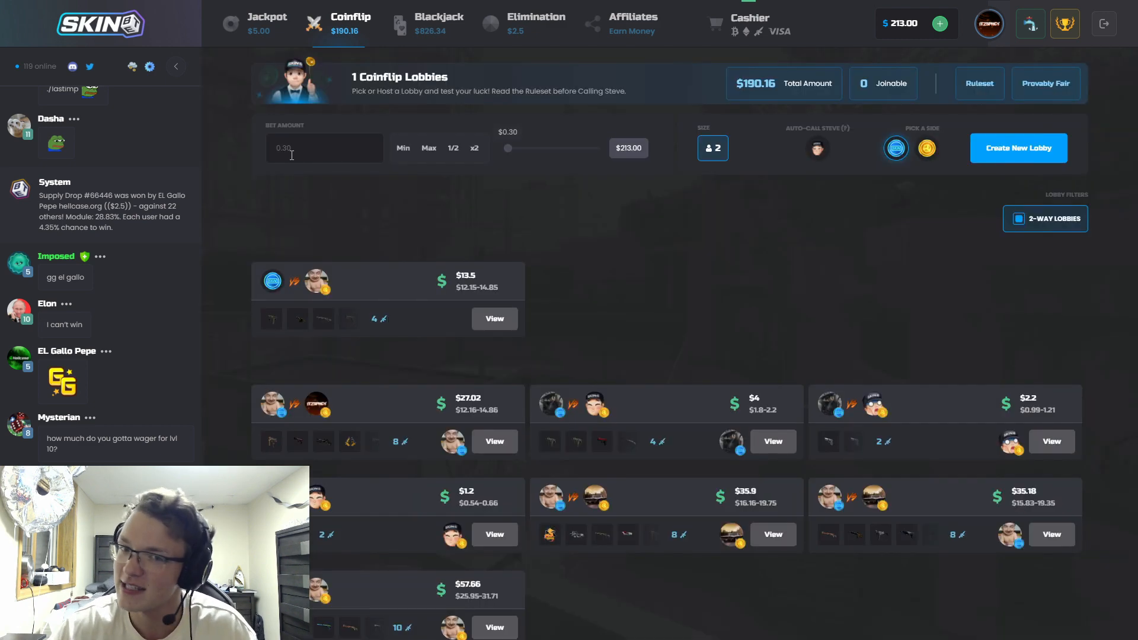
Bet in the High Roller jackpot and win game #444789 for $98.74, bringing the balance to $279.33
left_click(267, 23)
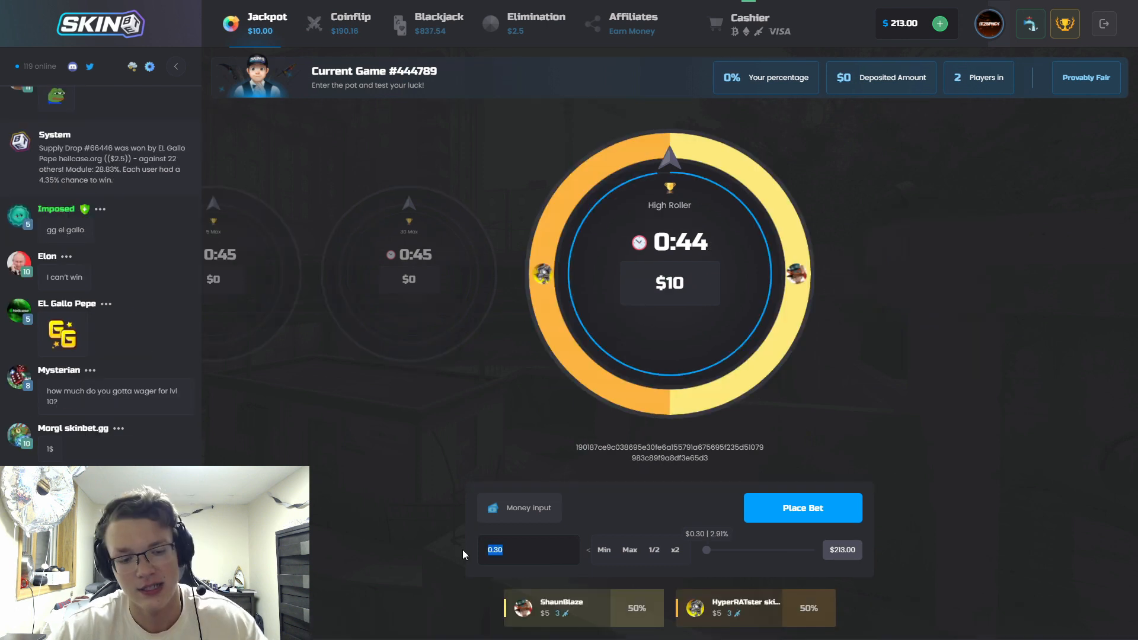
left_click(802, 507)
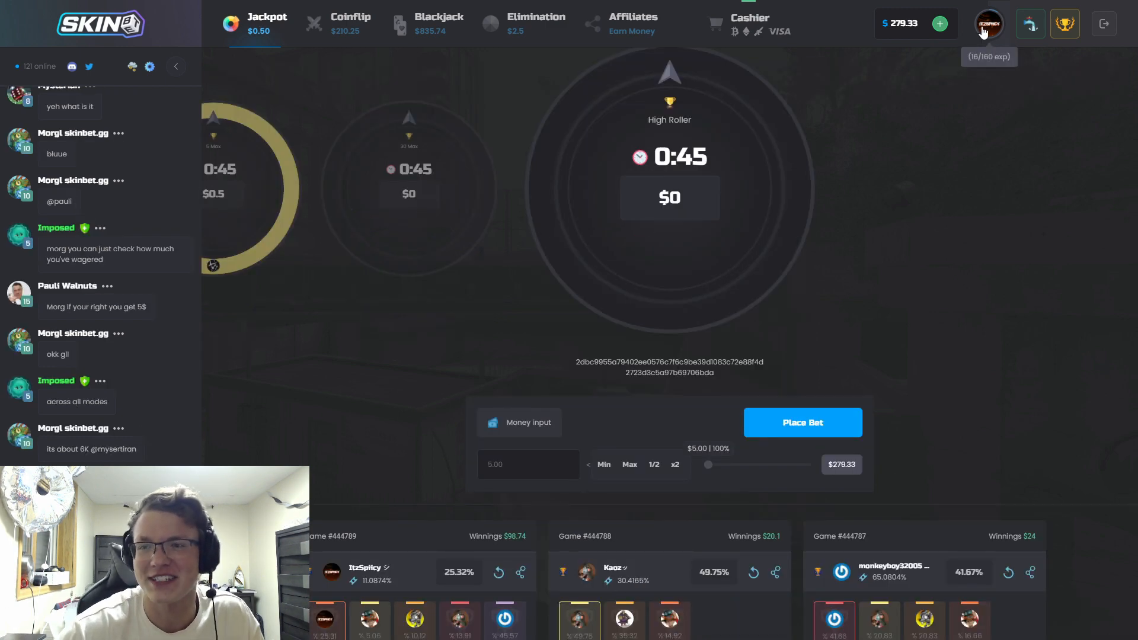
left_click(988, 23)
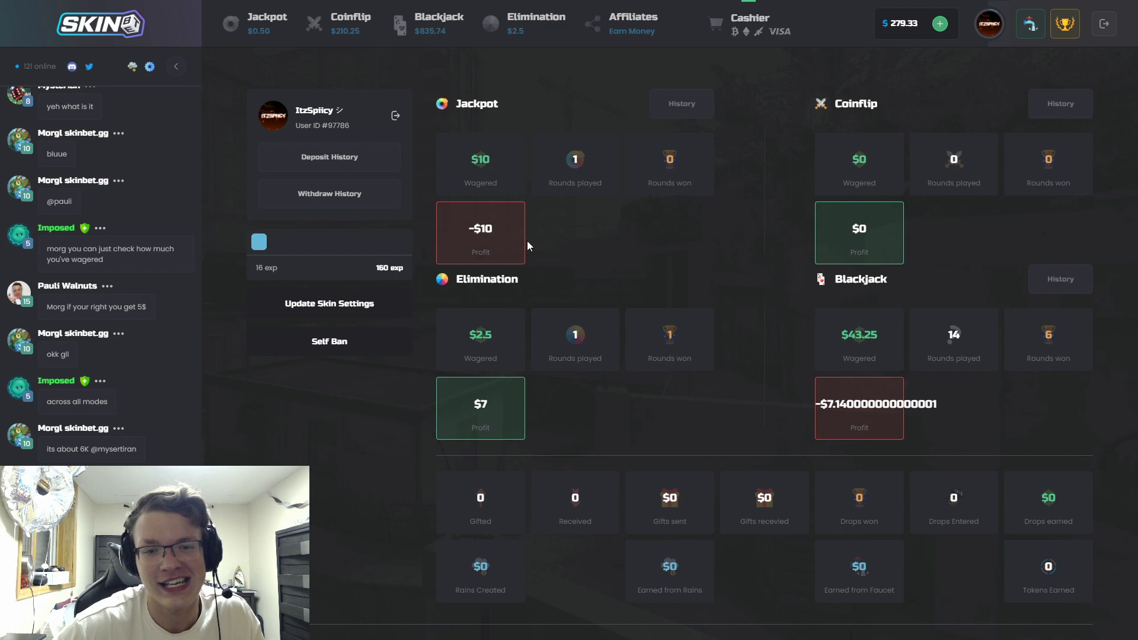
left_click(437, 23)
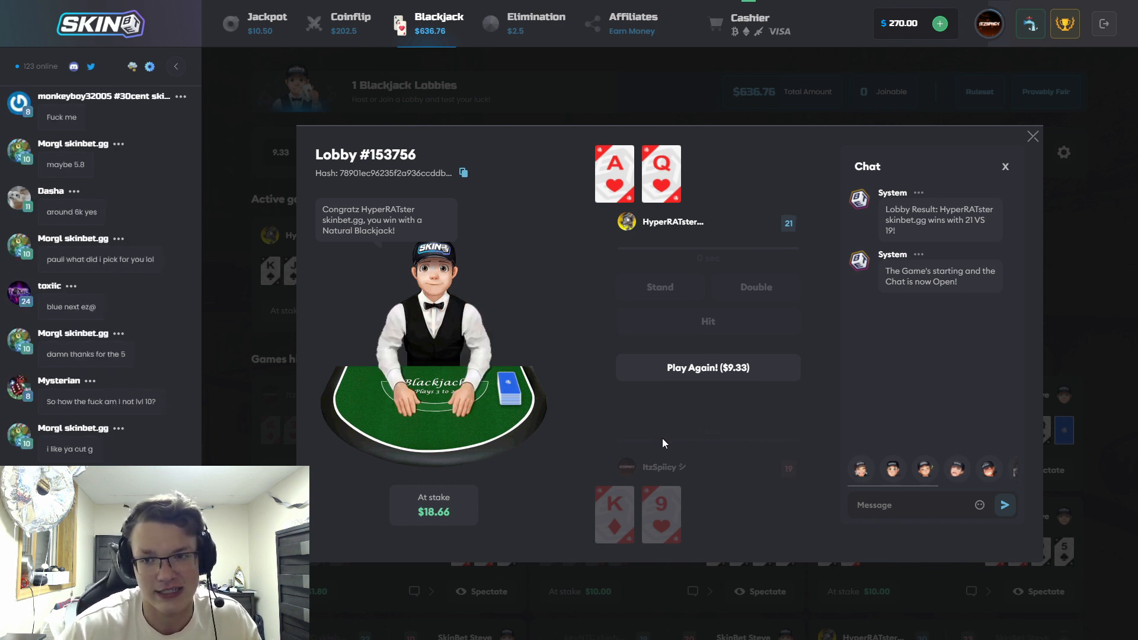
Start a $20 blackjack lobby against house dealer Steve and hit for another card
left_click(1033, 136)
type("1")
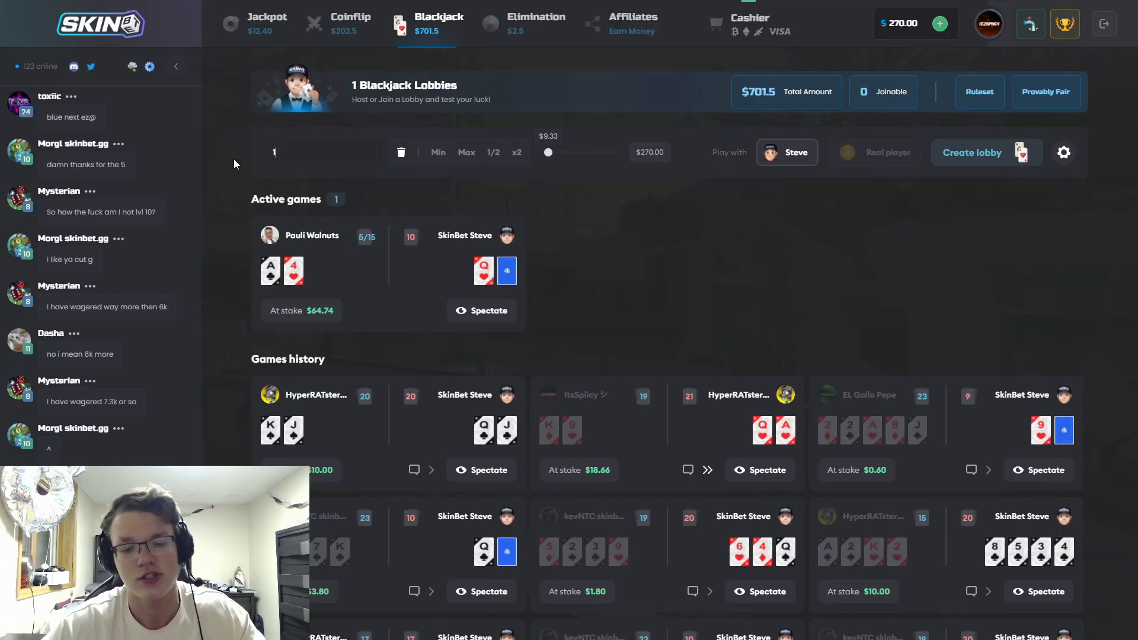
type("25")
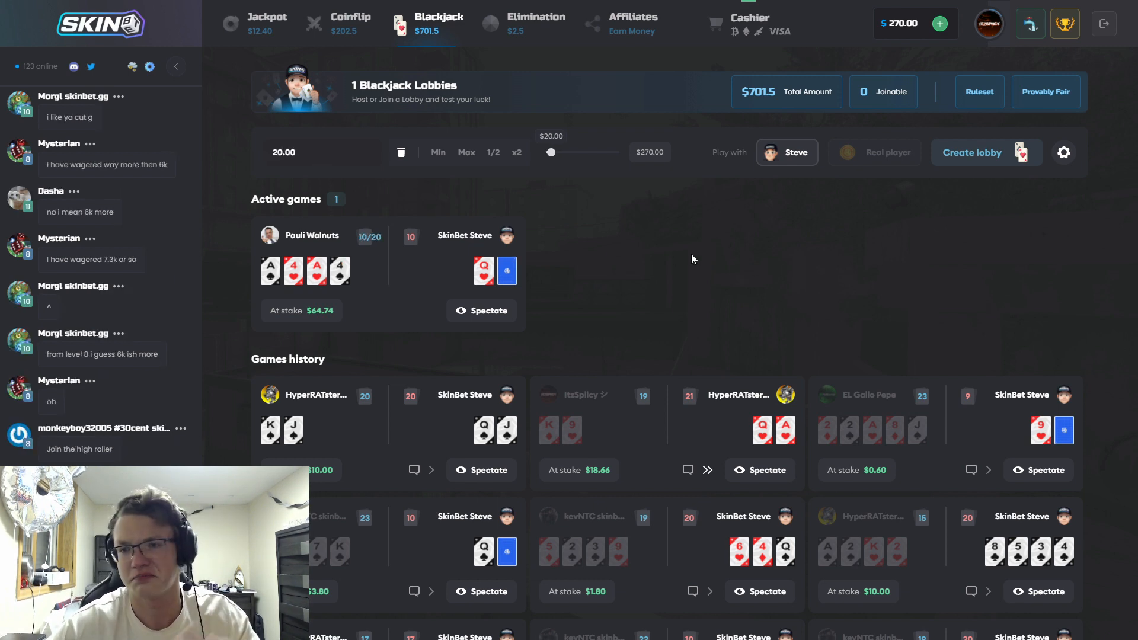
left_click(972, 153)
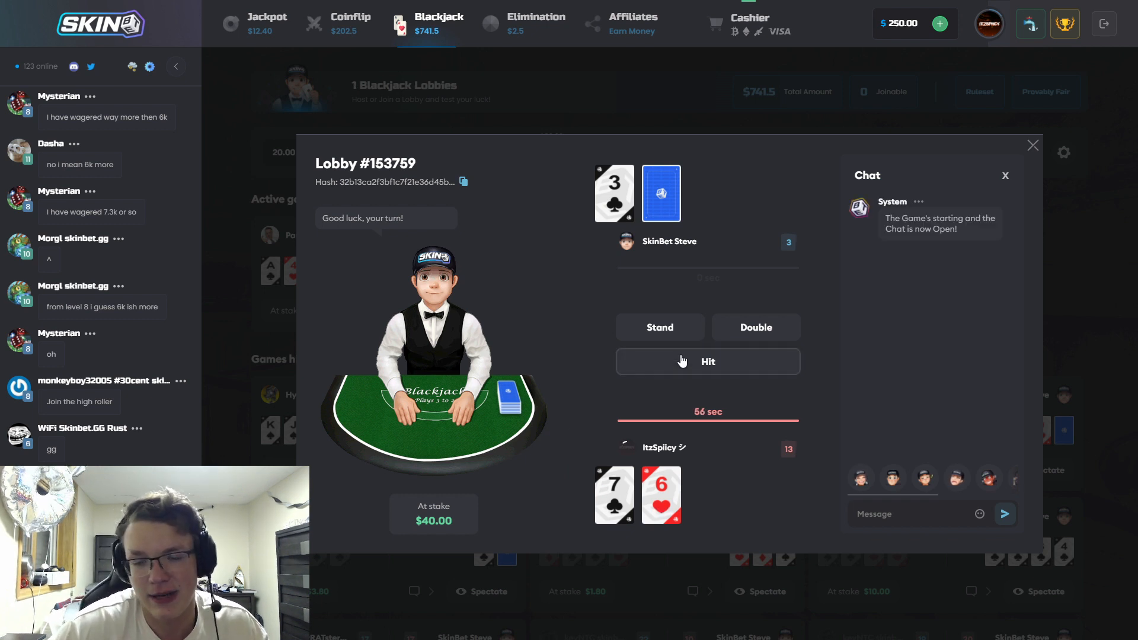
left_click(707, 362)
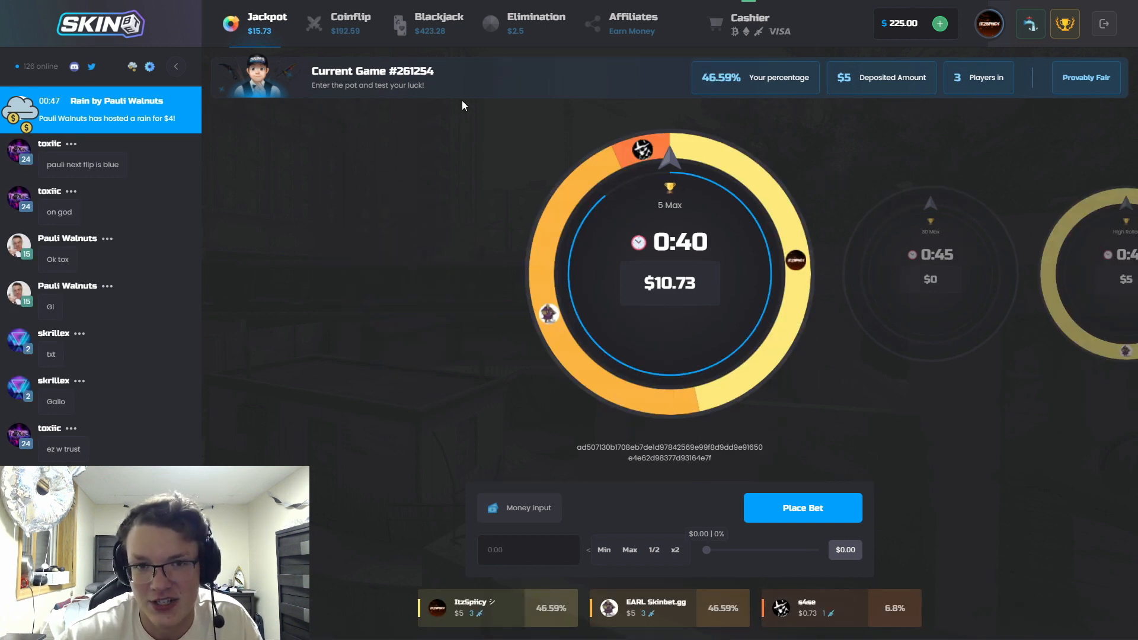
Join and play out the $27.81 coinflip against Benjamin, raising the balance to $248.64, then return to Jackpot
left_click(350, 23)
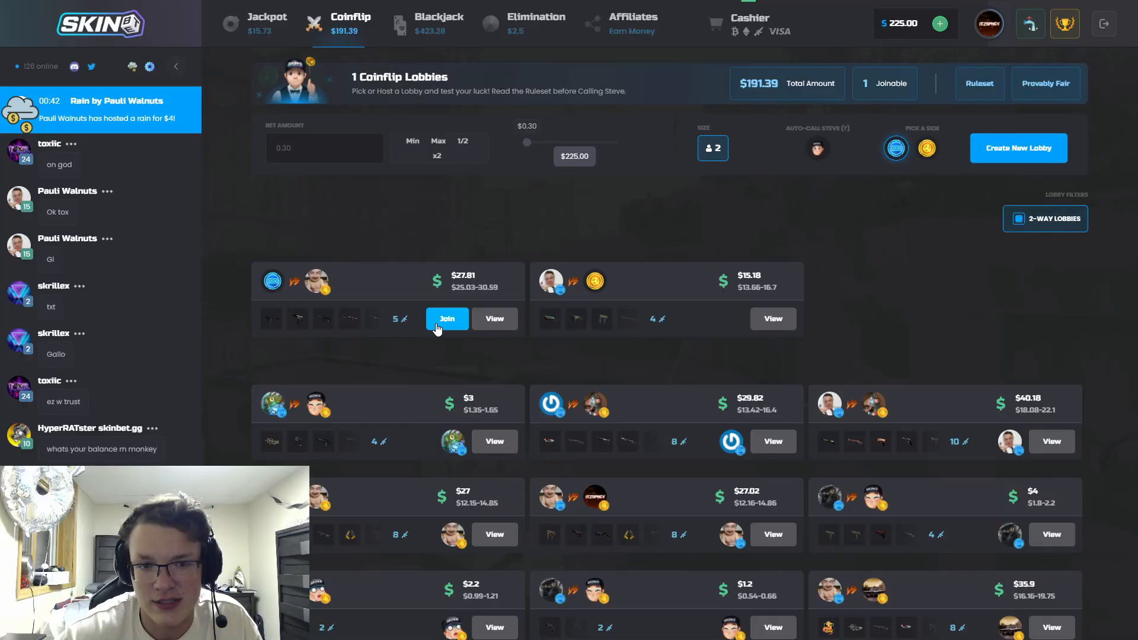
left_click(447, 319)
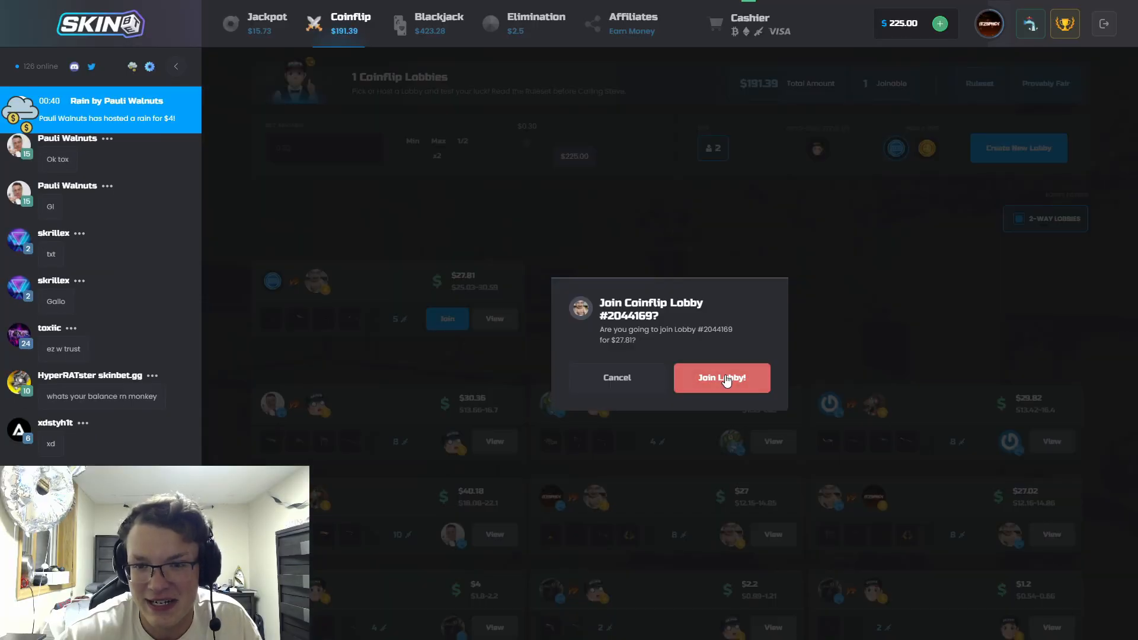
left_click(721, 376)
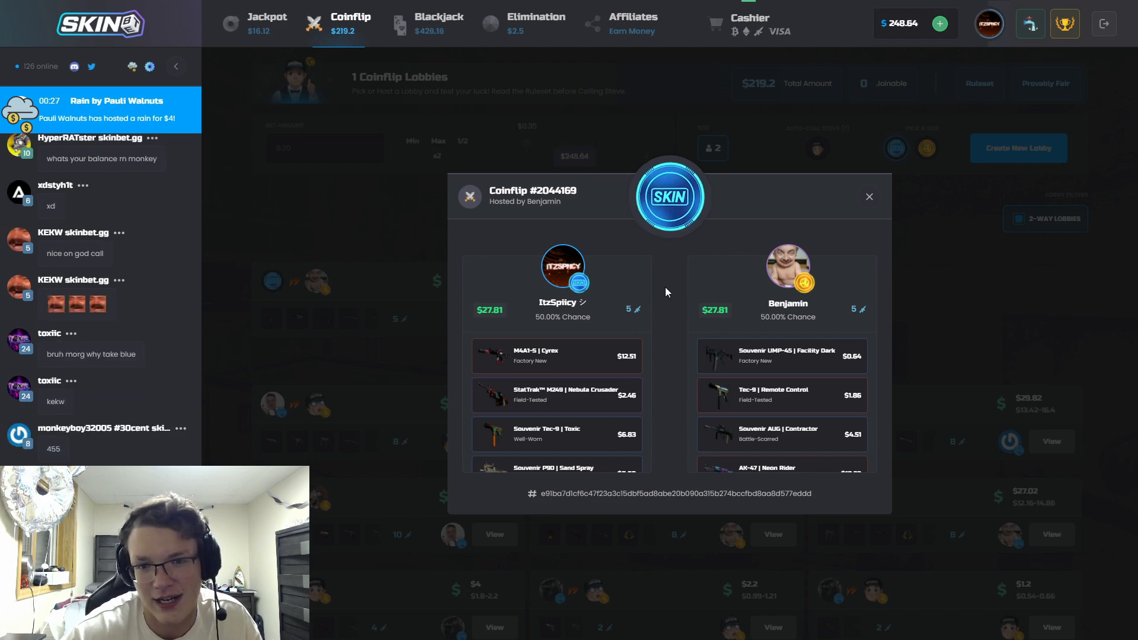
left_click(868, 195)
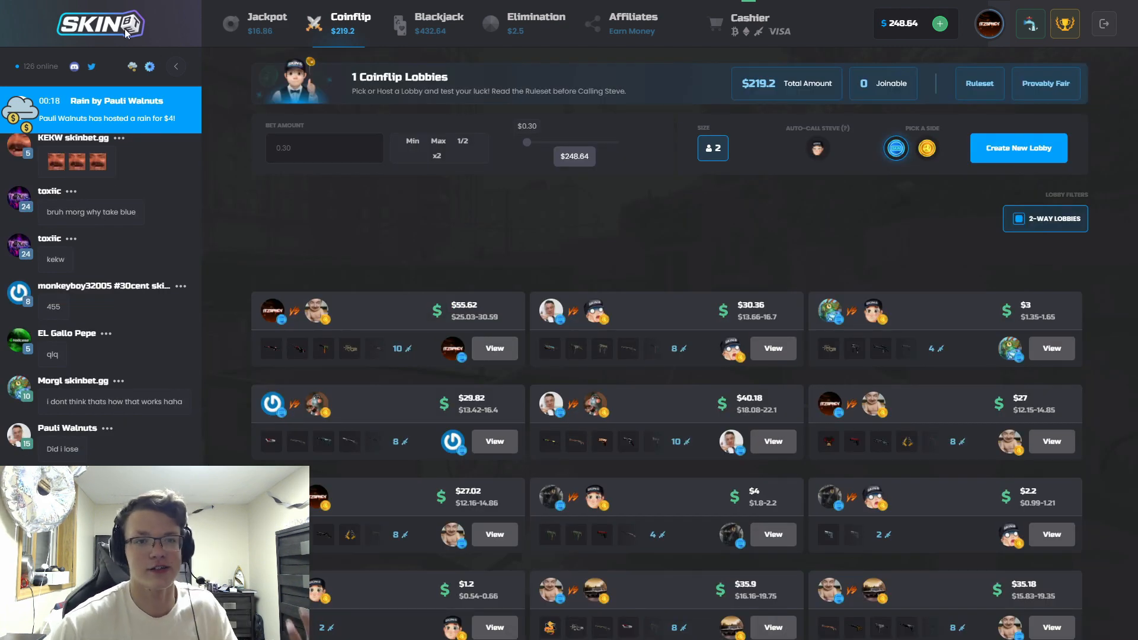
left_click(267, 21)
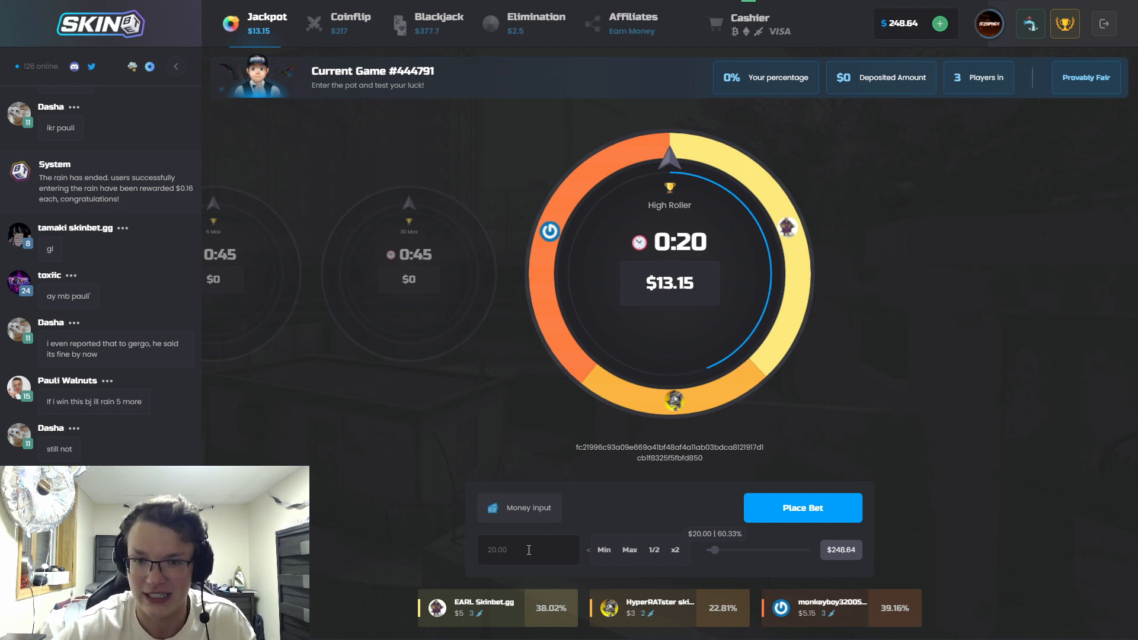
Place the $30 High Roller jackpot entry at 69.52%, then bring up the Elimination wheel game
left_click(801, 507)
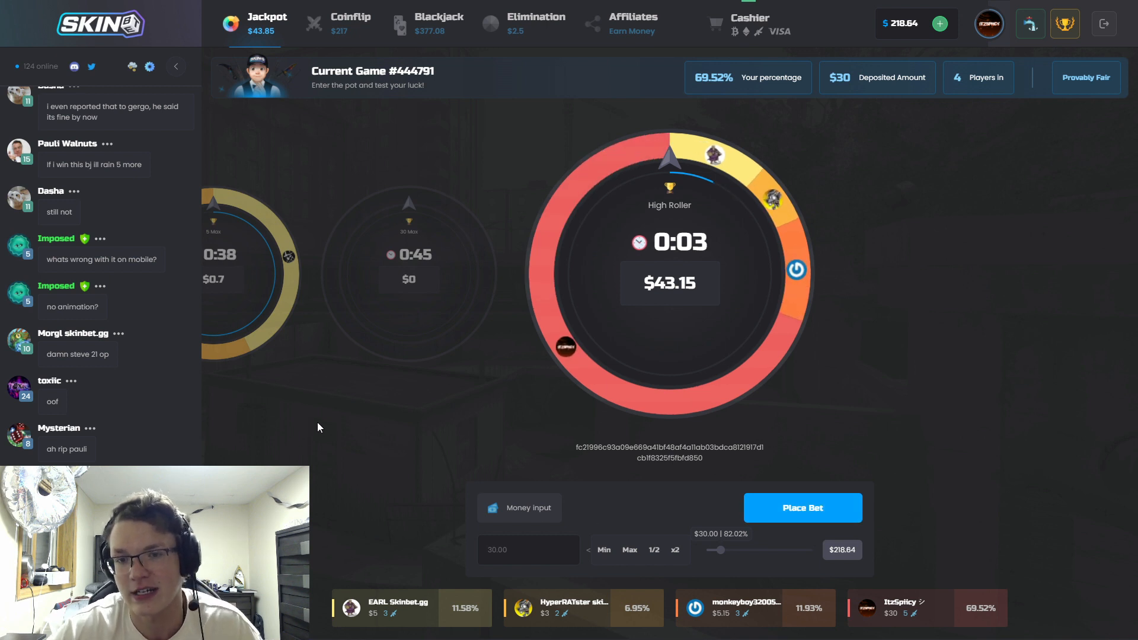
mouse_move(315, 420)
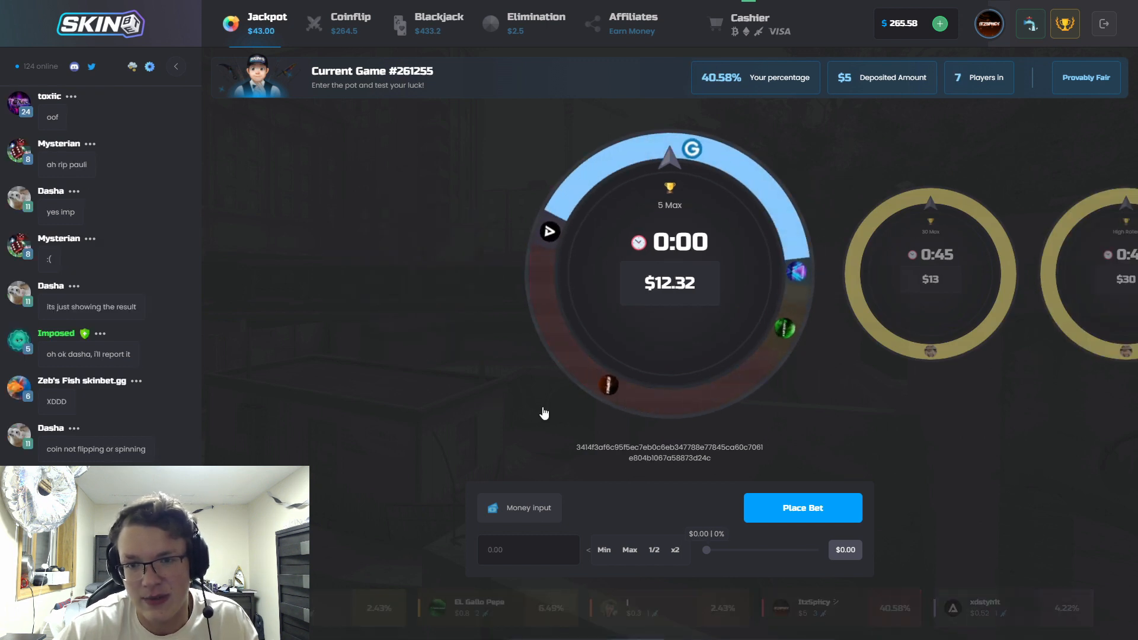
left_click(536, 21)
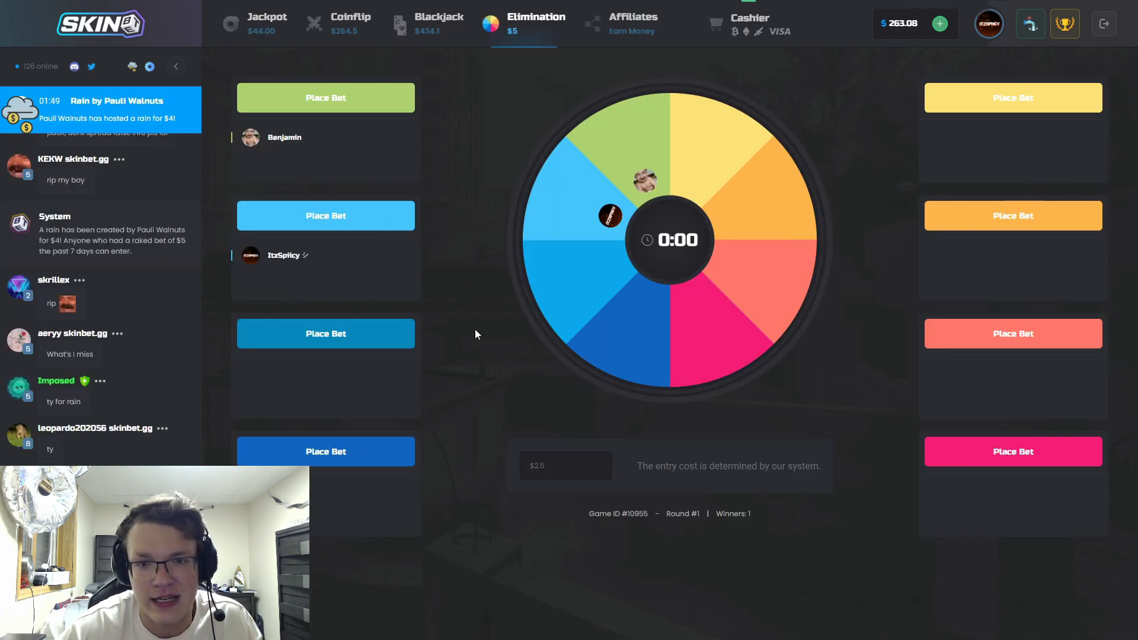
Win a $20 blackjack hand against Steve 21 vs 17 by hitting on thirteen, then return to Jackpot
left_click(438, 23)
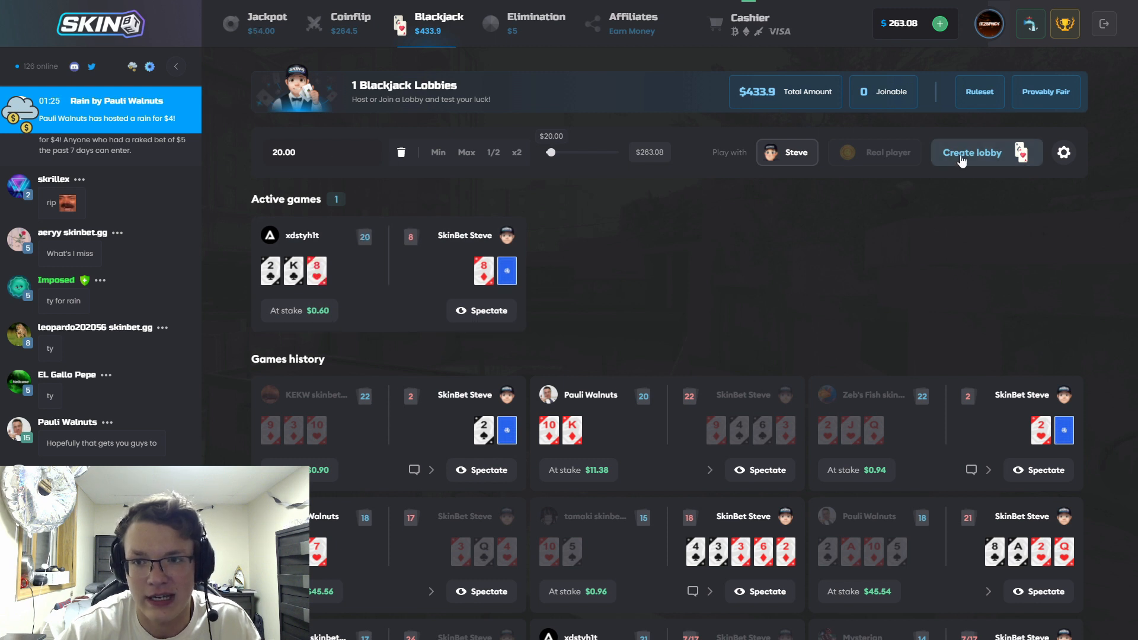
left_click(972, 153)
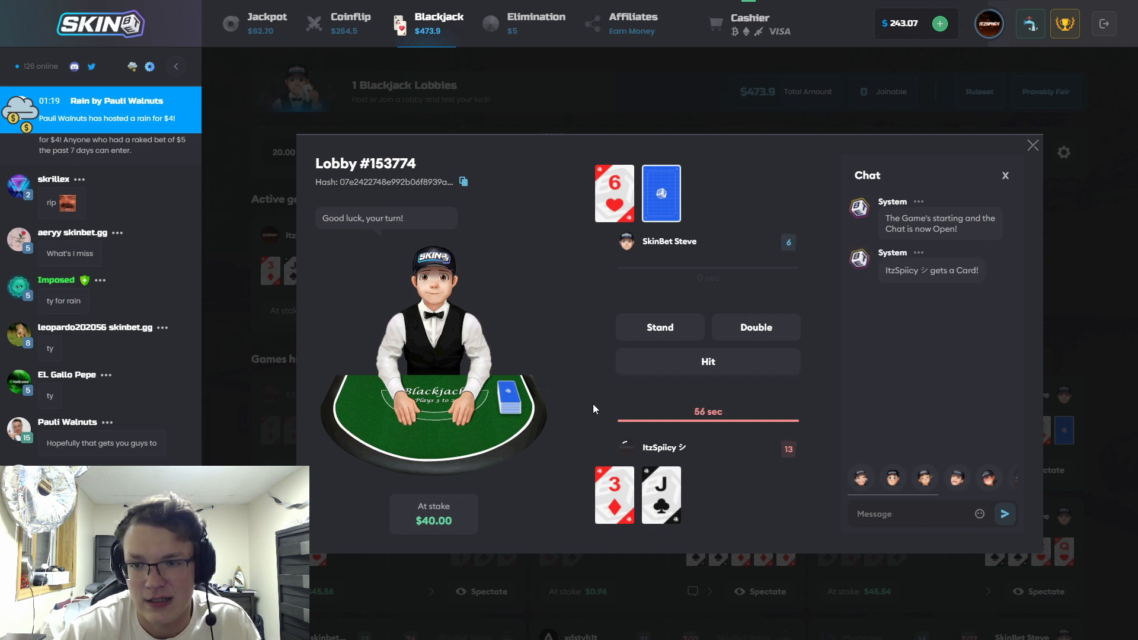
left_click(706, 362)
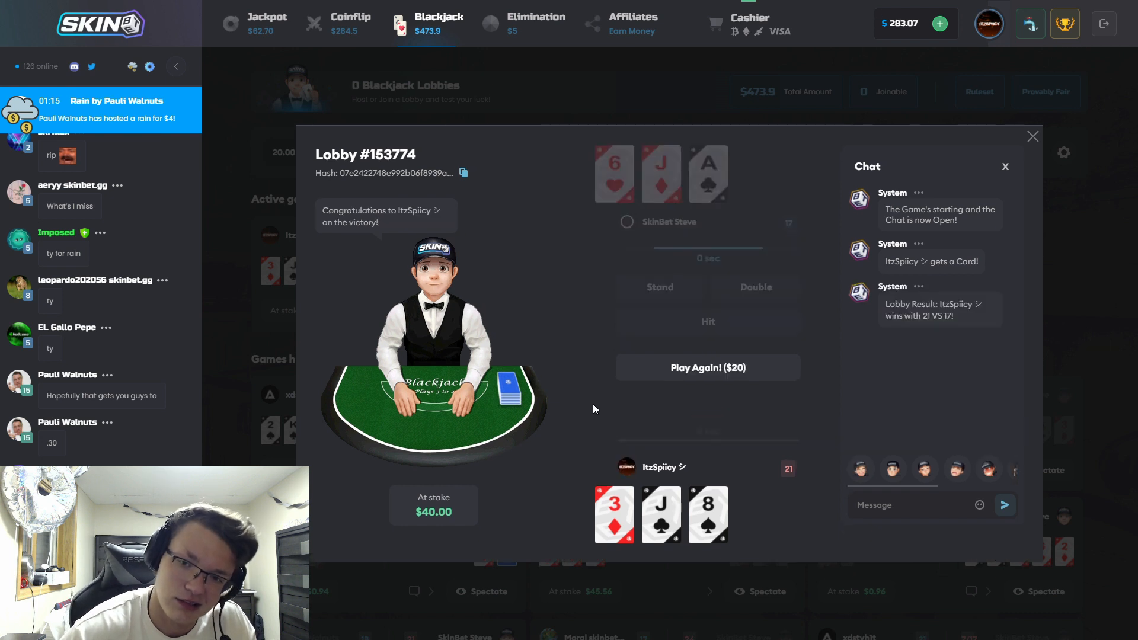
left_click(267, 21)
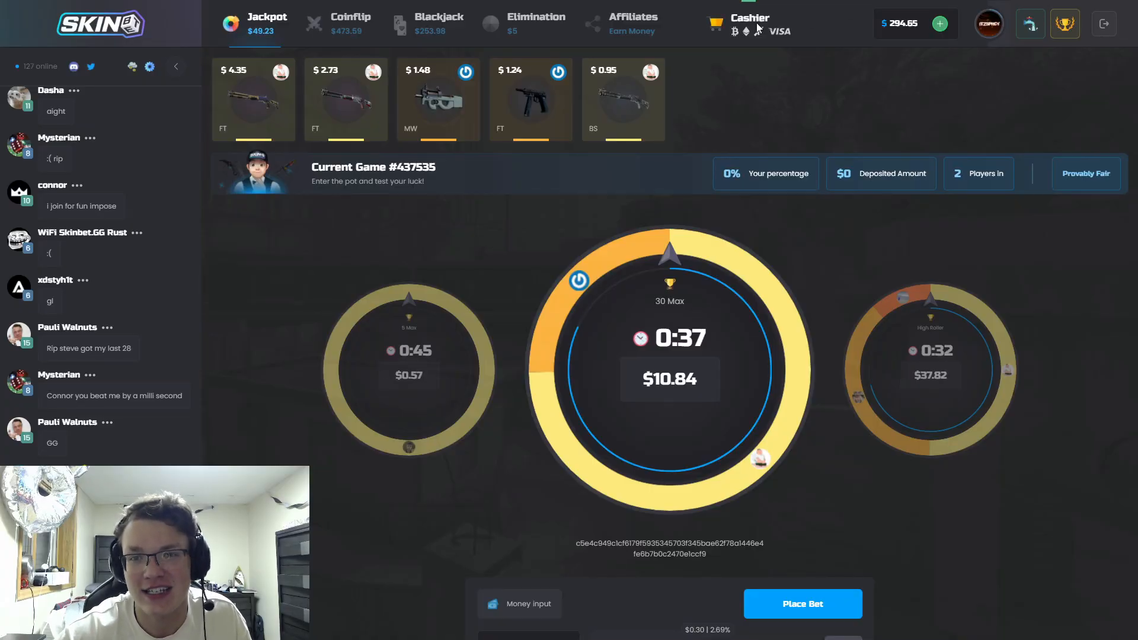
Bring up the cashier's promo code section with 'spiicy' entered, balance at $294.65
left_click(748, 23)
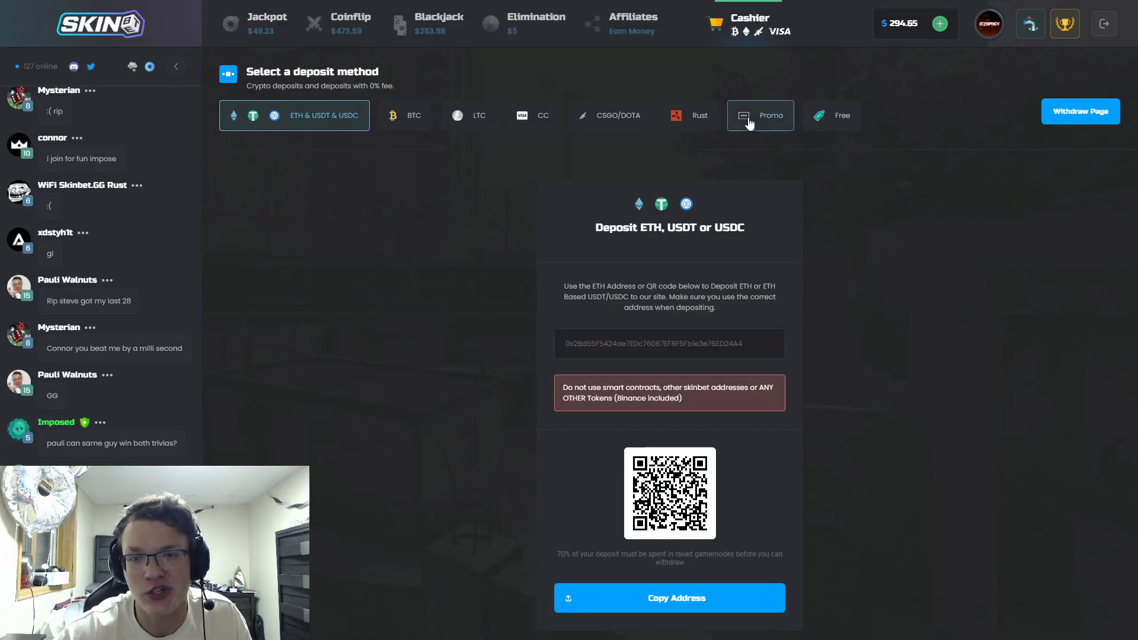
left_click(759, 114)
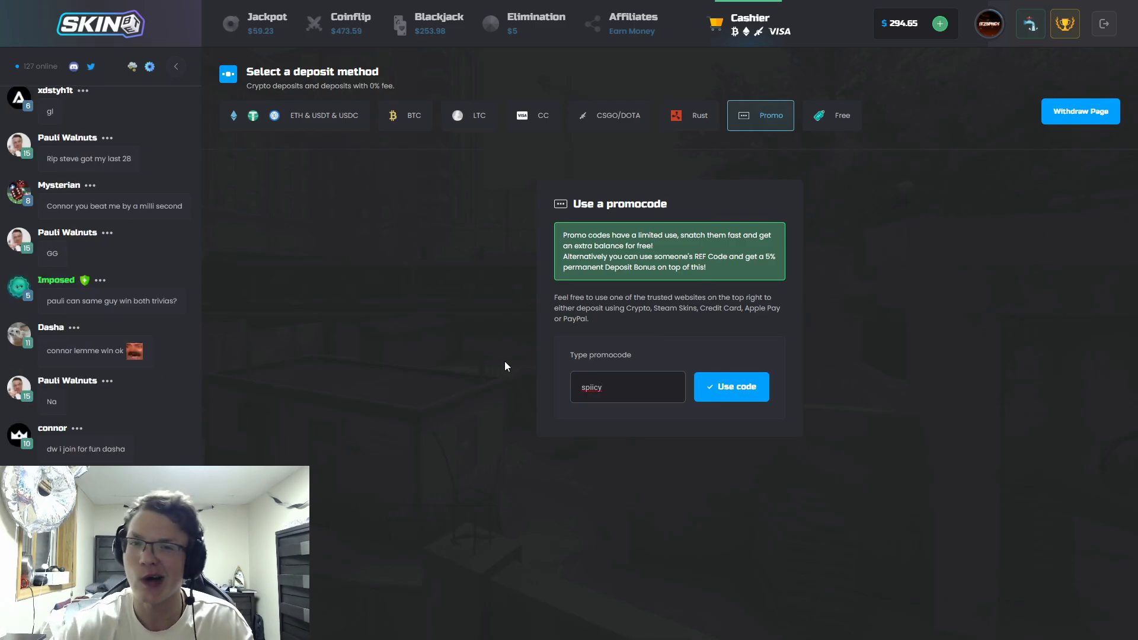
scroll("down", 3)
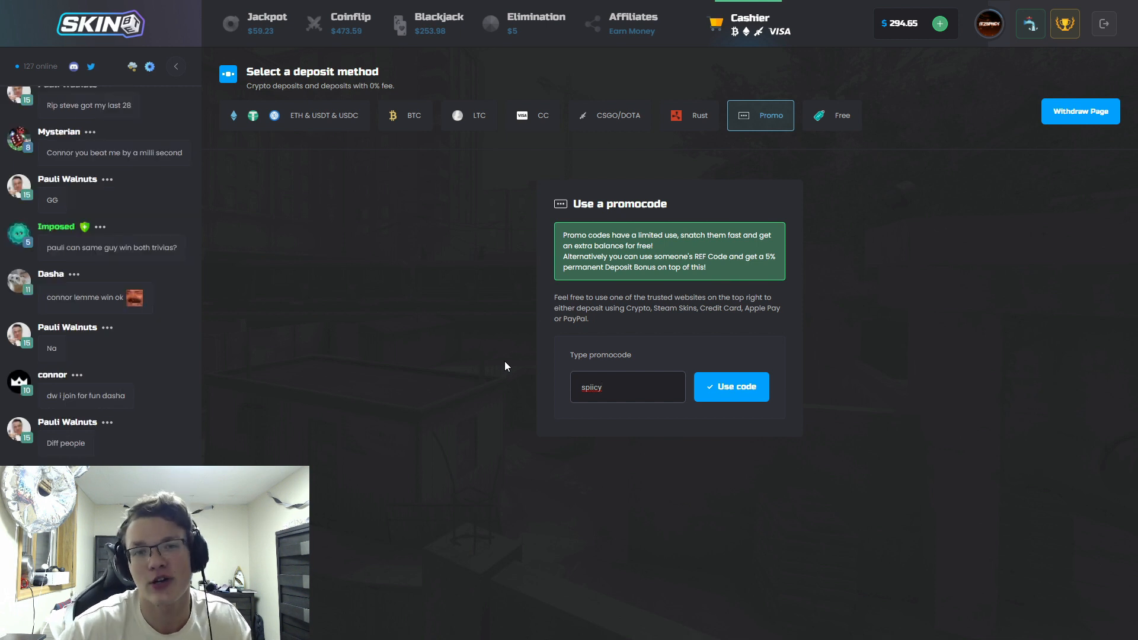